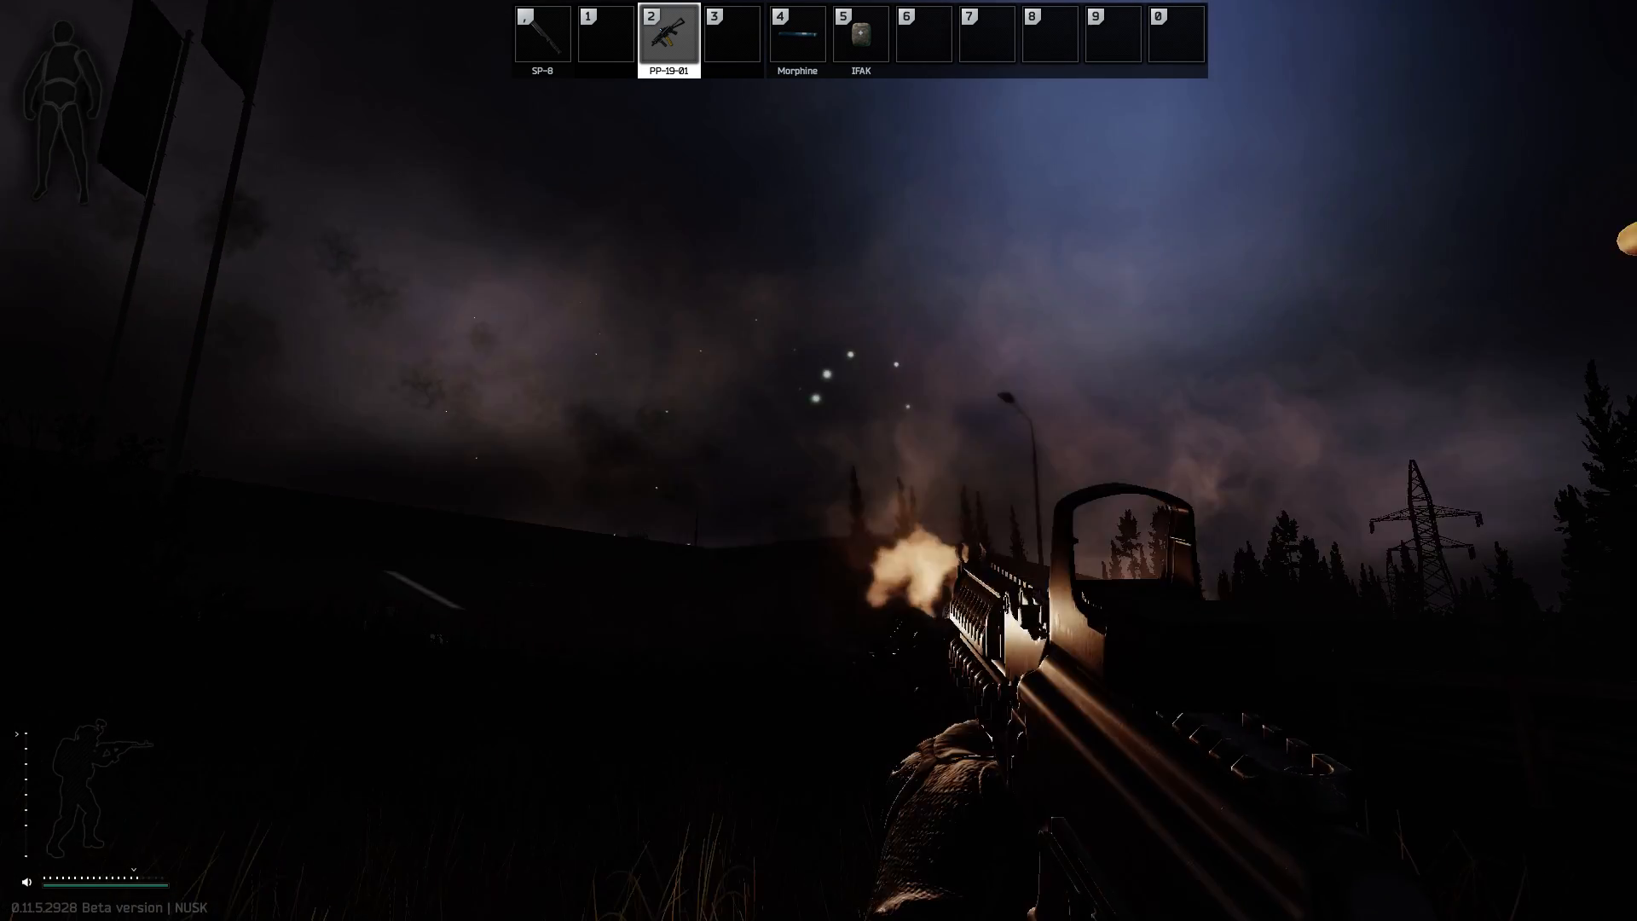
- Reload the weapon during the night raid on Interchange before being killed in action
{"action": "key", "text": "r"}
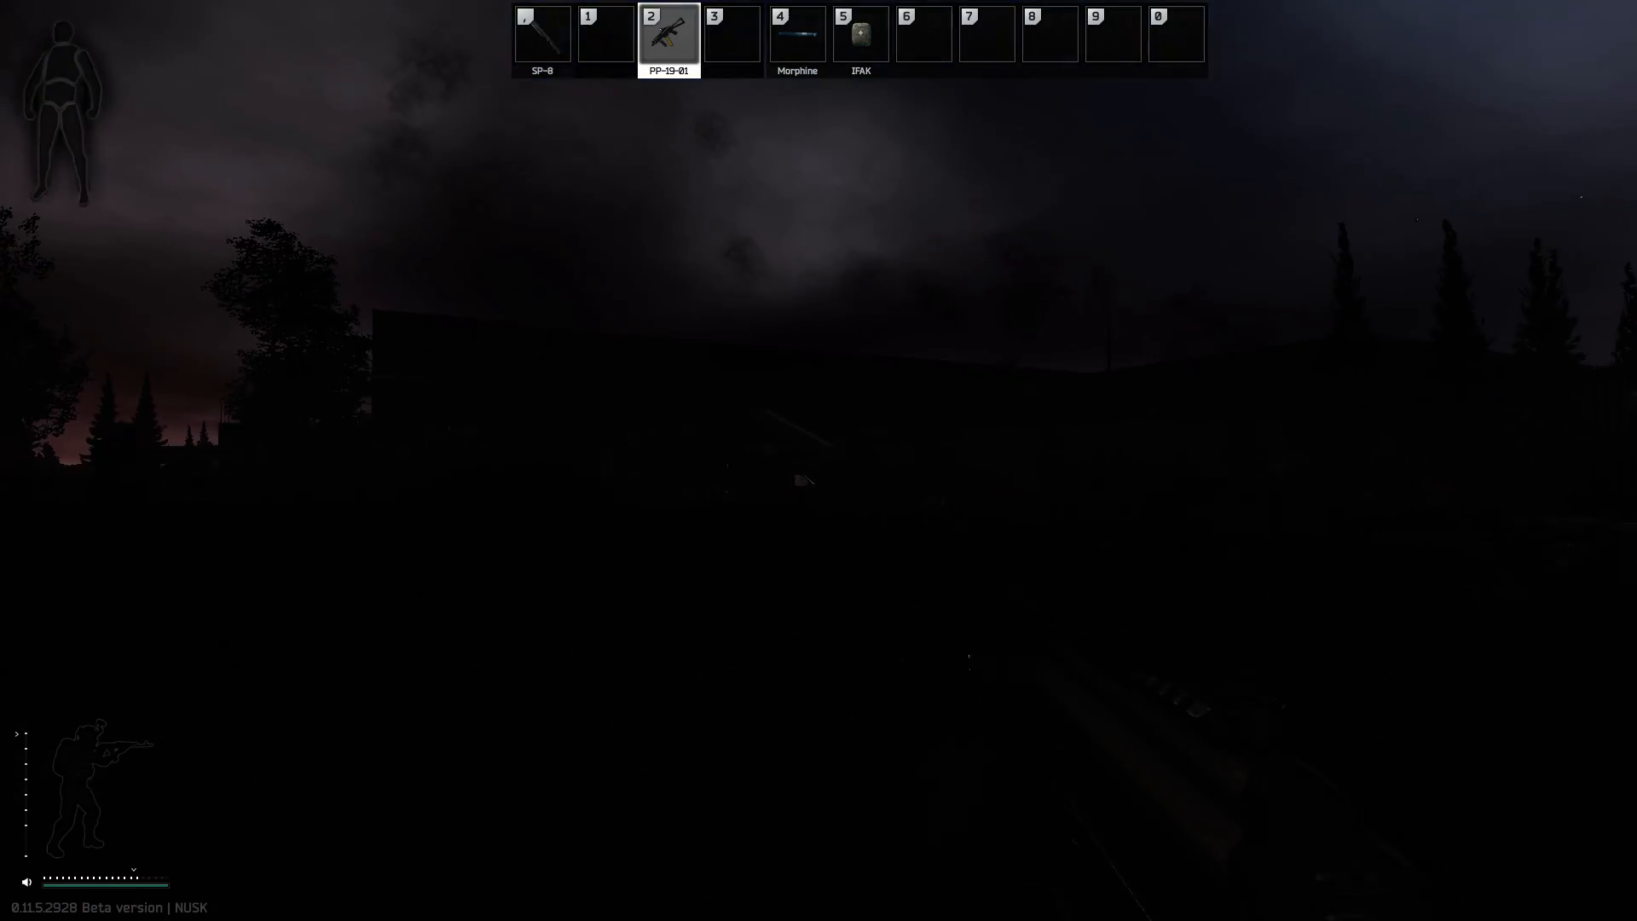
{"action": "key", "text": "r"}
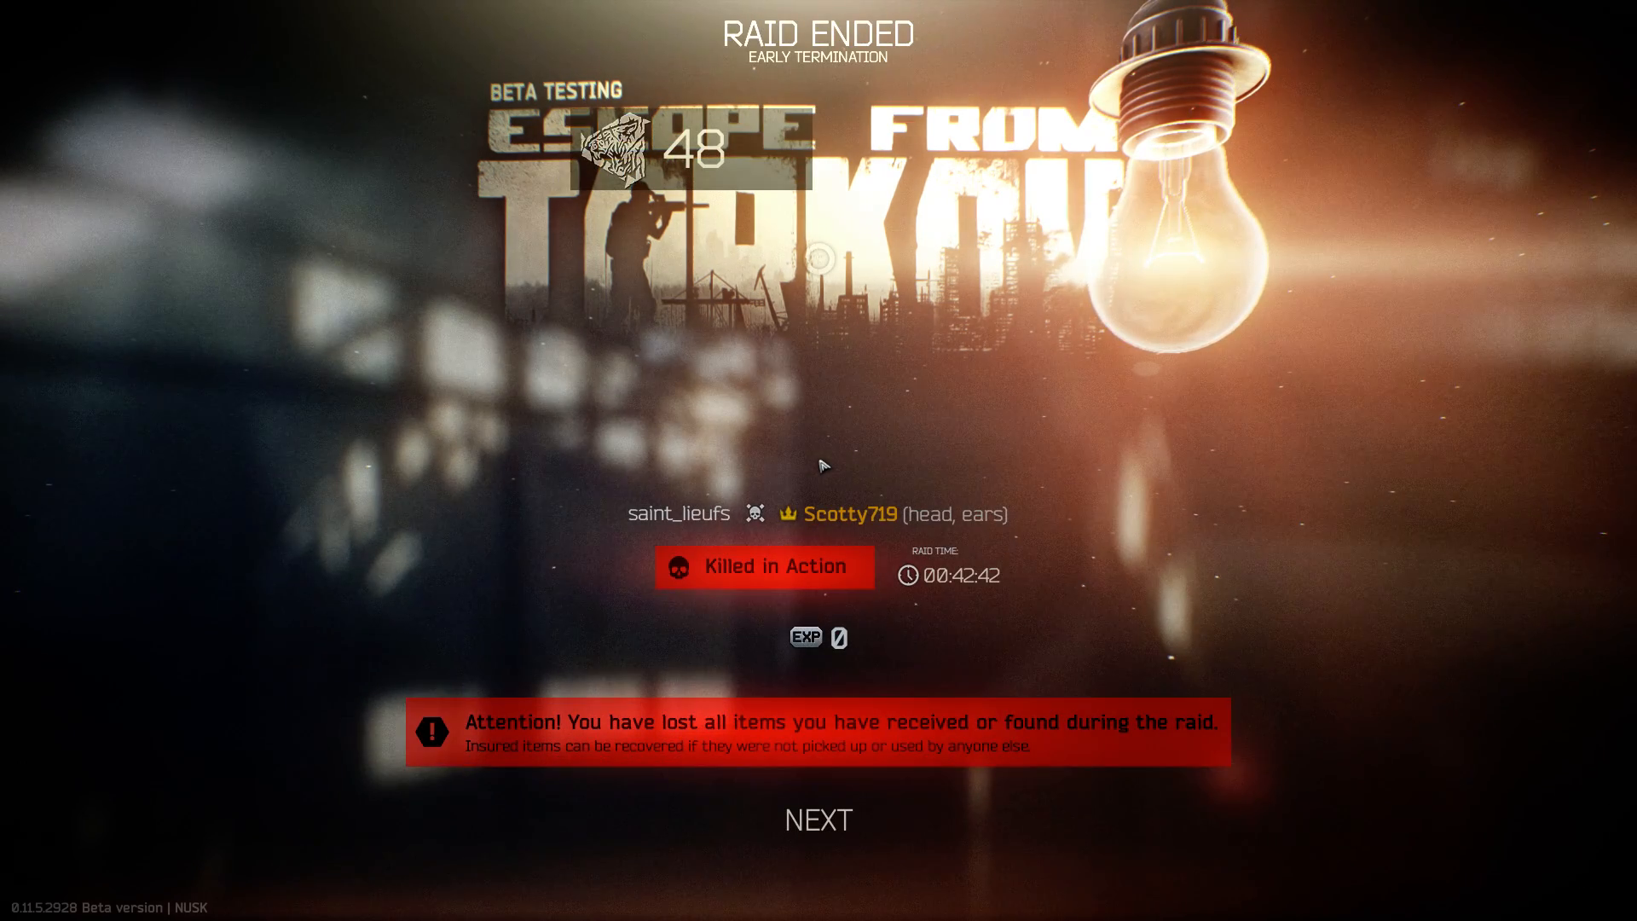
- Continue past the Raid Ended summary and raid statistics back to the title screen
{"action": "left_click", "coordinate": [818, 819]}
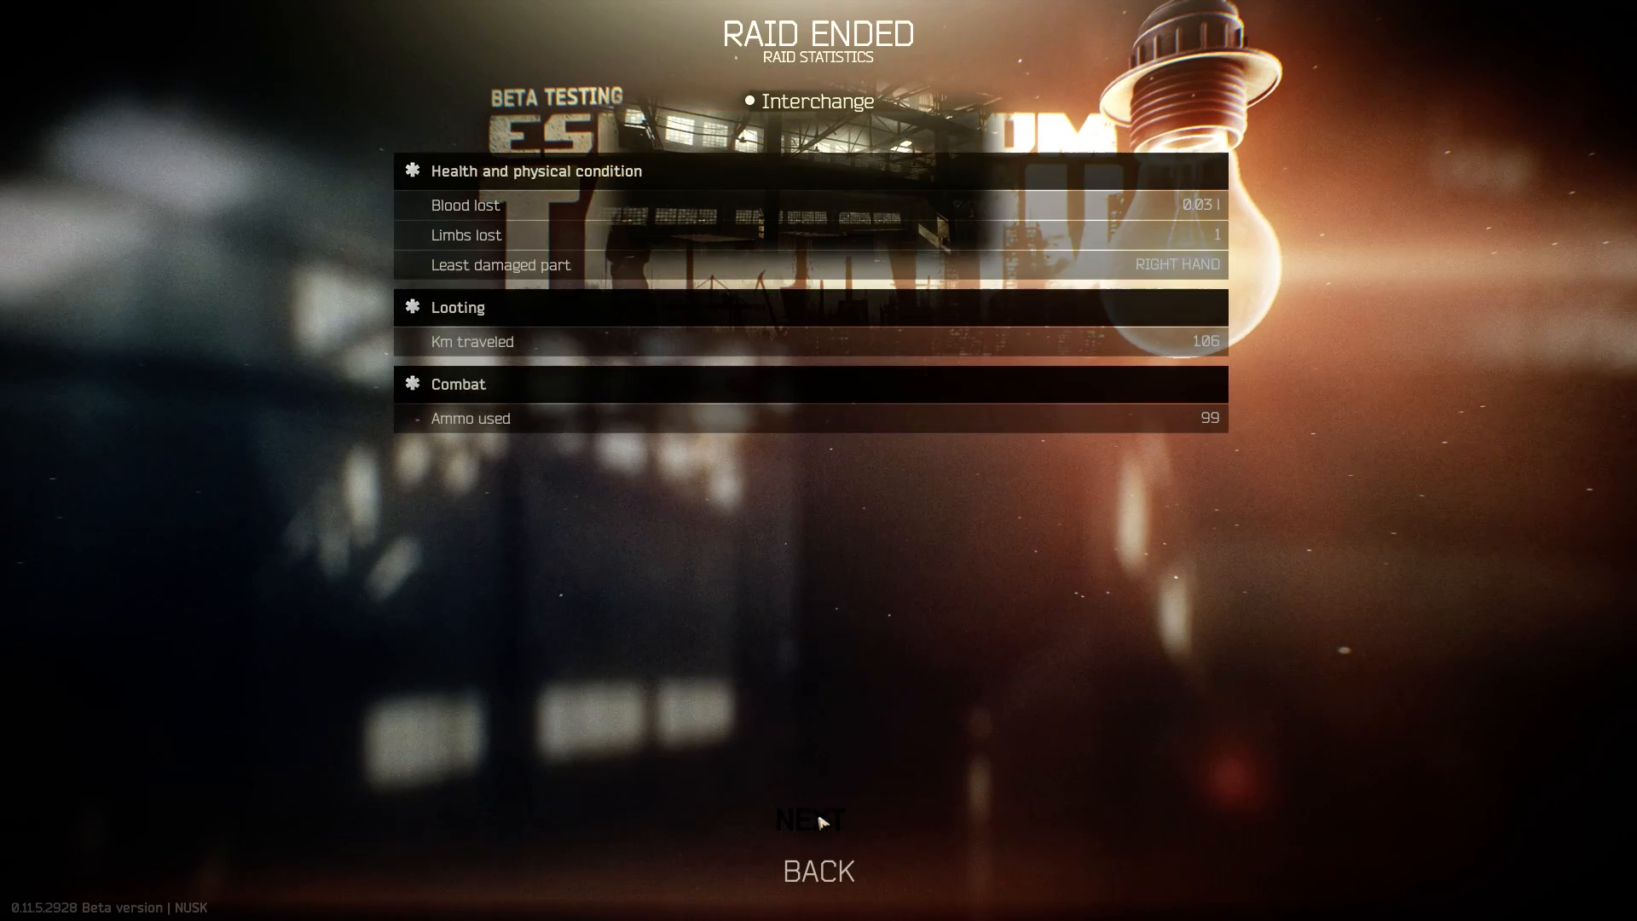
{"action": "left_click", "coordinate": [817, 826]}
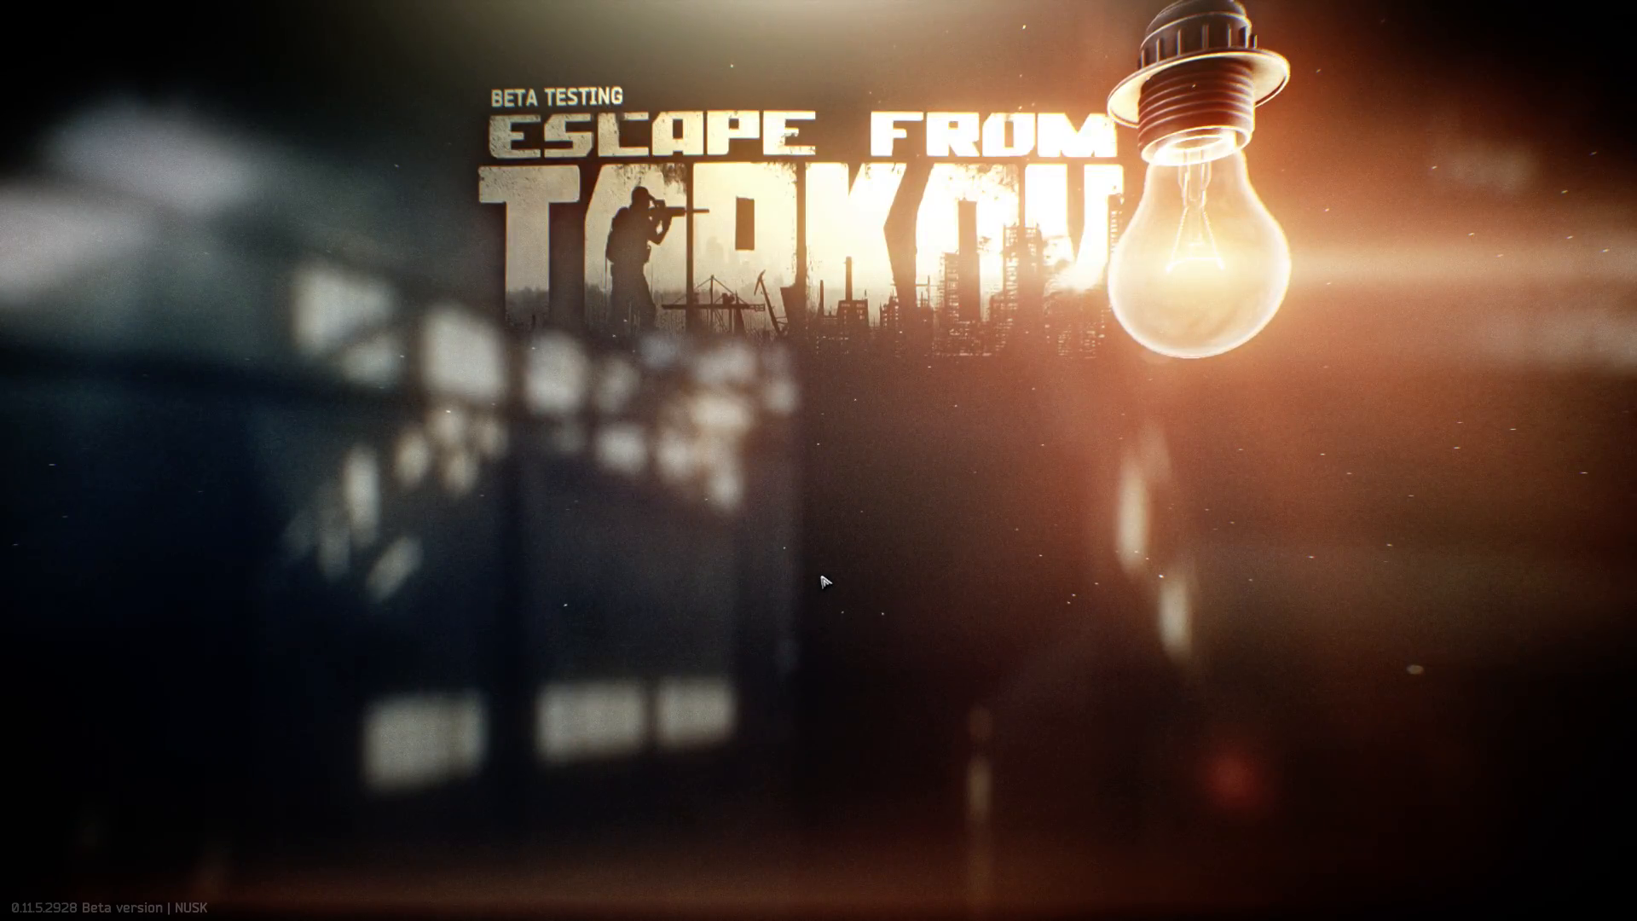